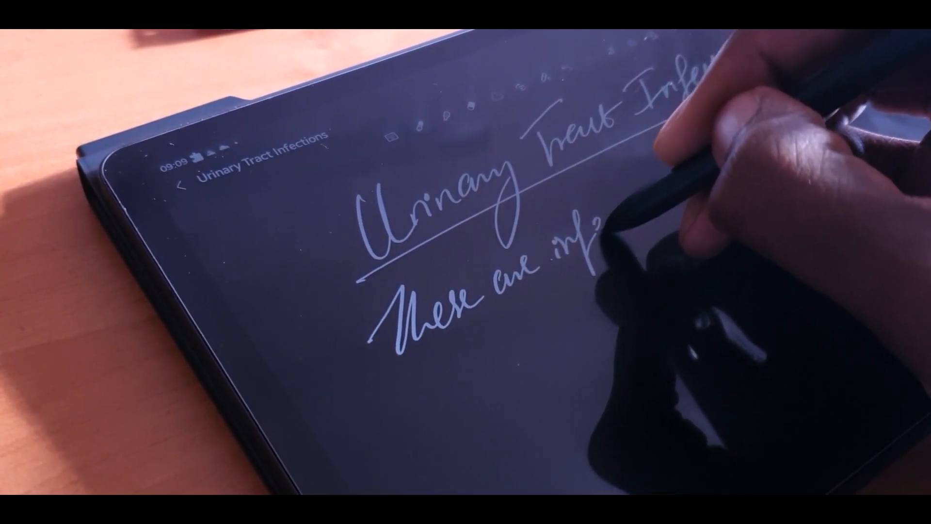
Step: Handwrite the word 'infections' to complete the Urinary Tract Infections title
type("infections")
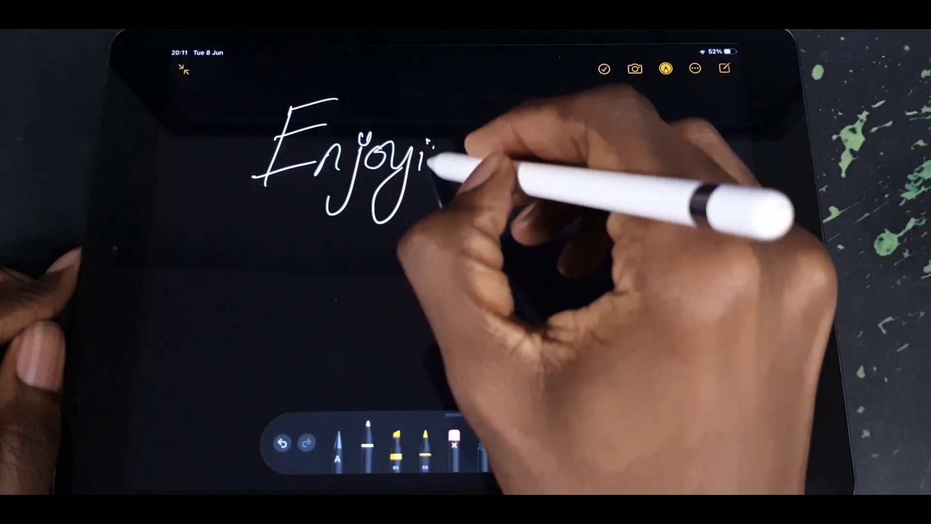
Step: Handwrite a cursive word across the top of the dark note page
left_click_drag(428, 178, 648, 155)
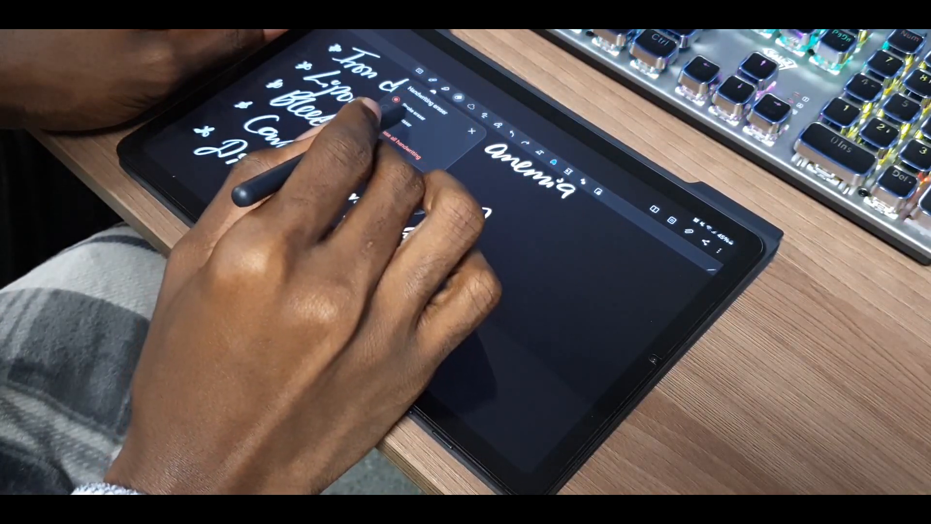
Step: Dismiss the handwriting options panel to leave a clear dark page
left_click(407, 144)
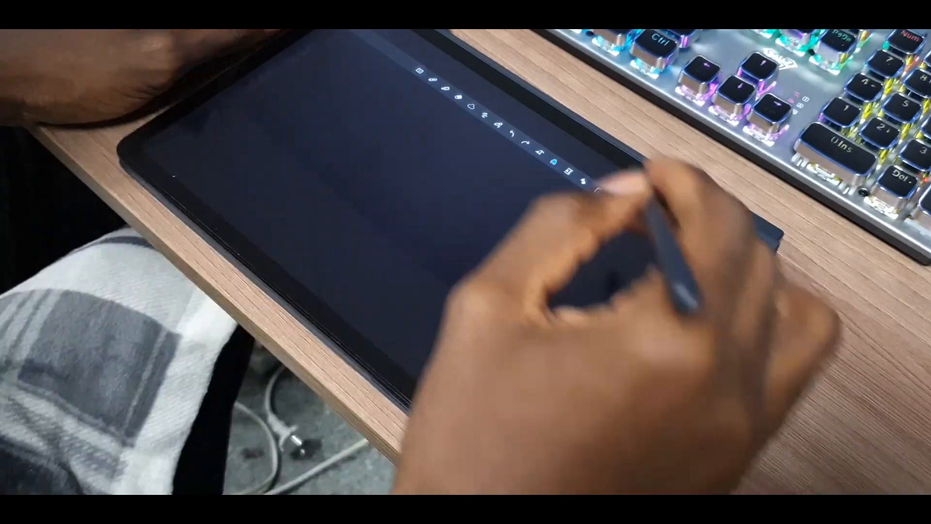